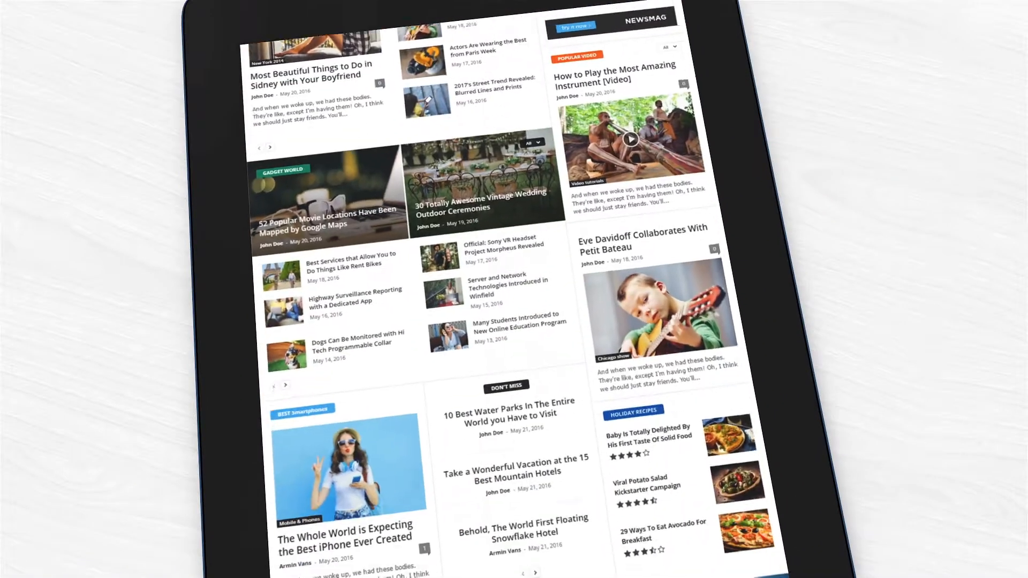
Browse the Lifestyle, Sports and Travel category pages, then go to the Newsmag welcome page.
scroll(down, 3)
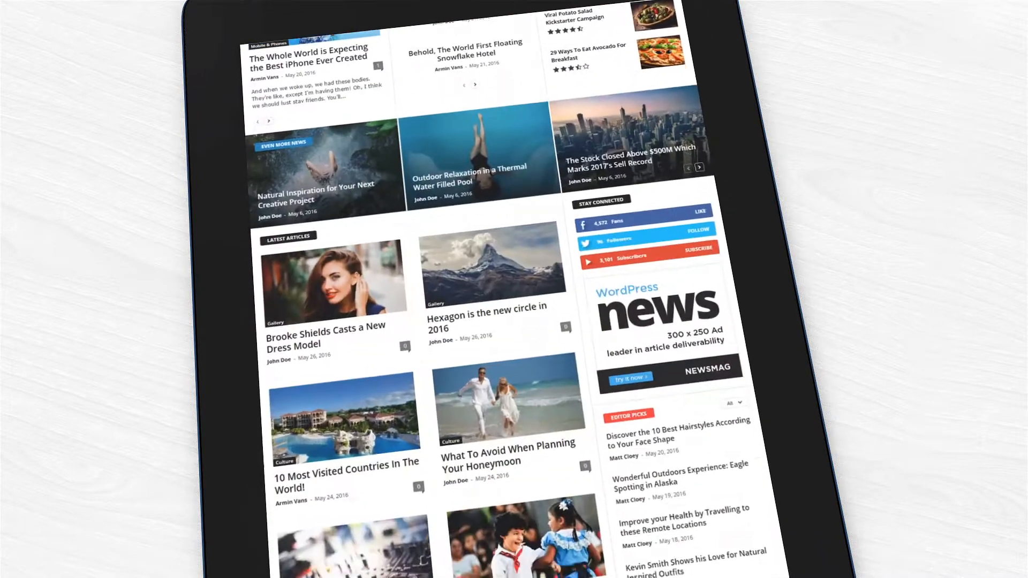
scroll(down, 3)
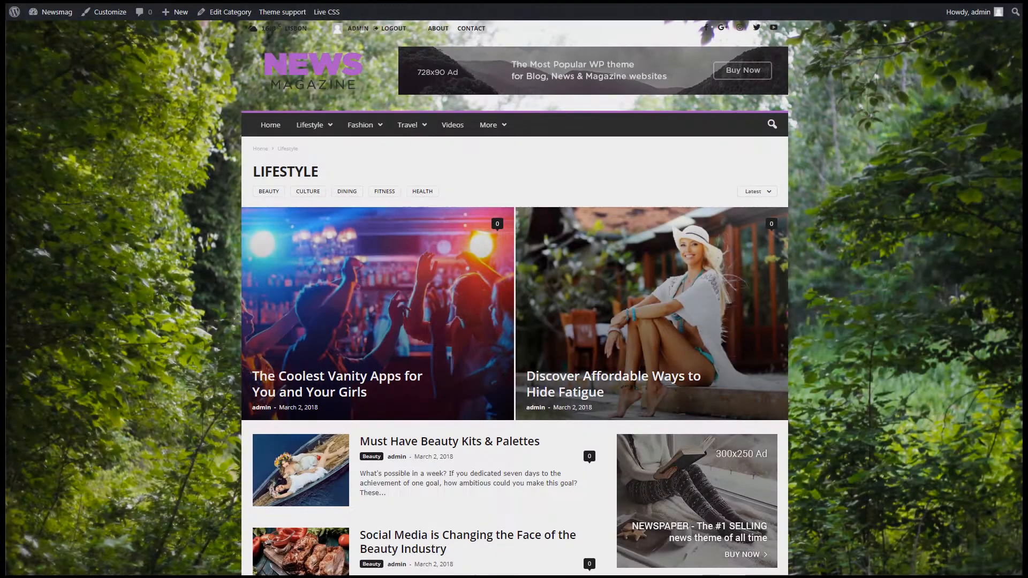
click(488, 125)
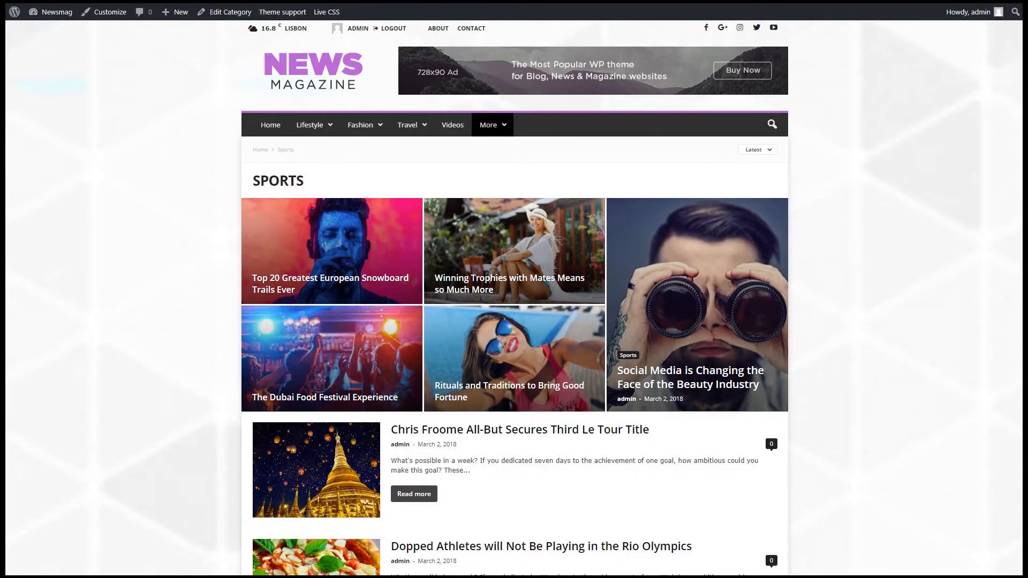
click(407, 124)
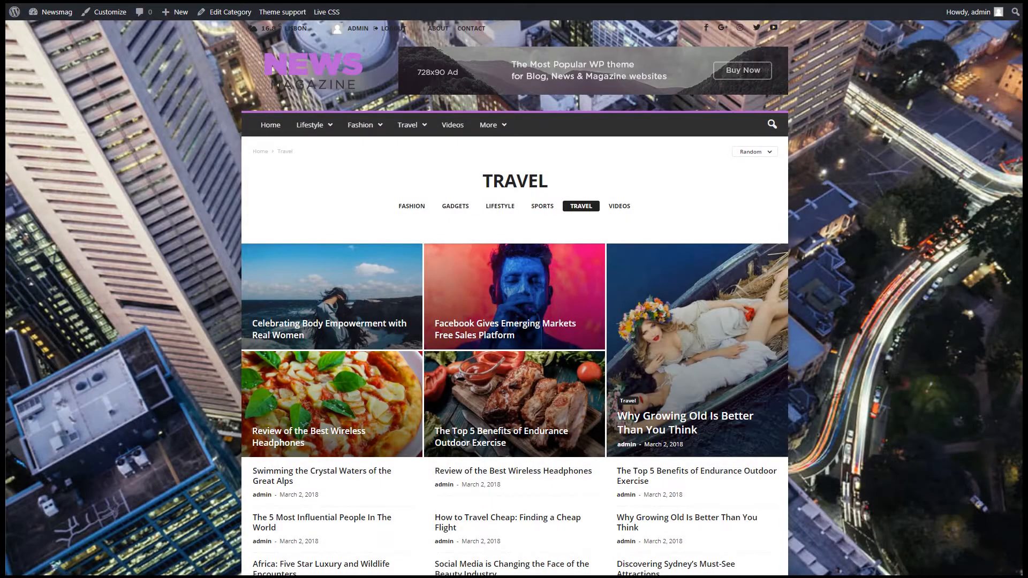
click(453, 125)
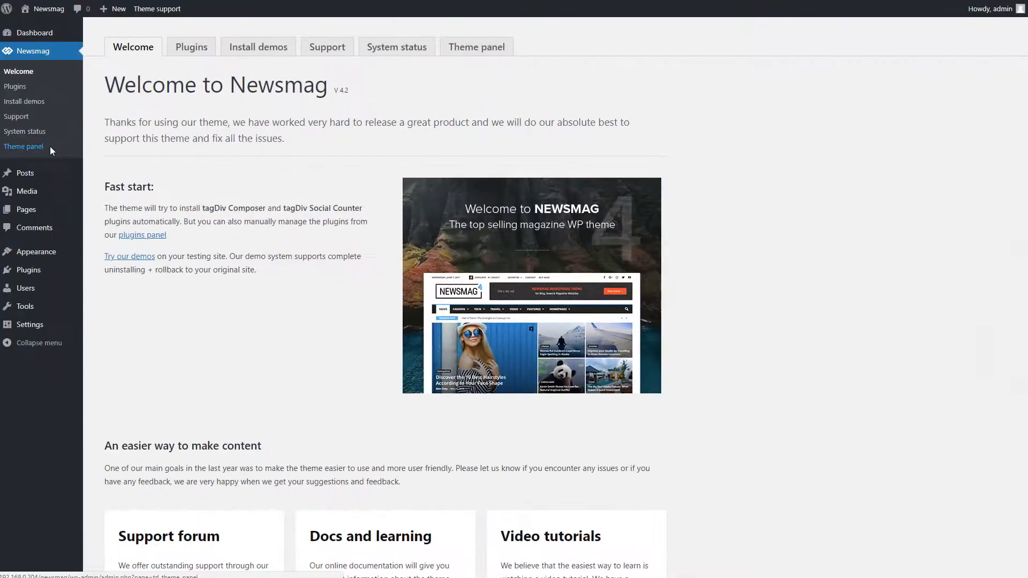
Show the Fashion category's own settings in the theme panel with Style 5 as its header template.
click(23, 147)
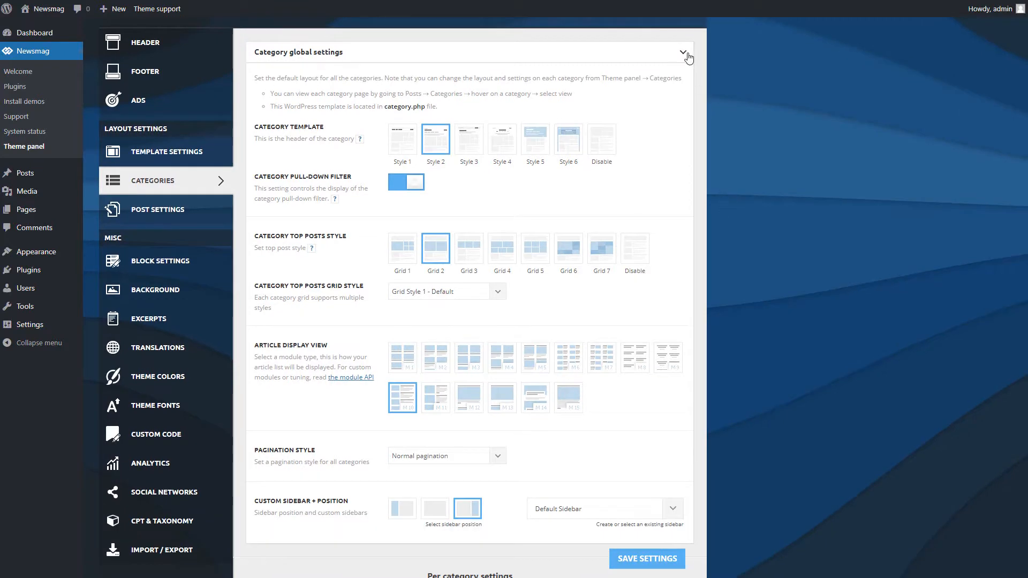
click(687, 52)
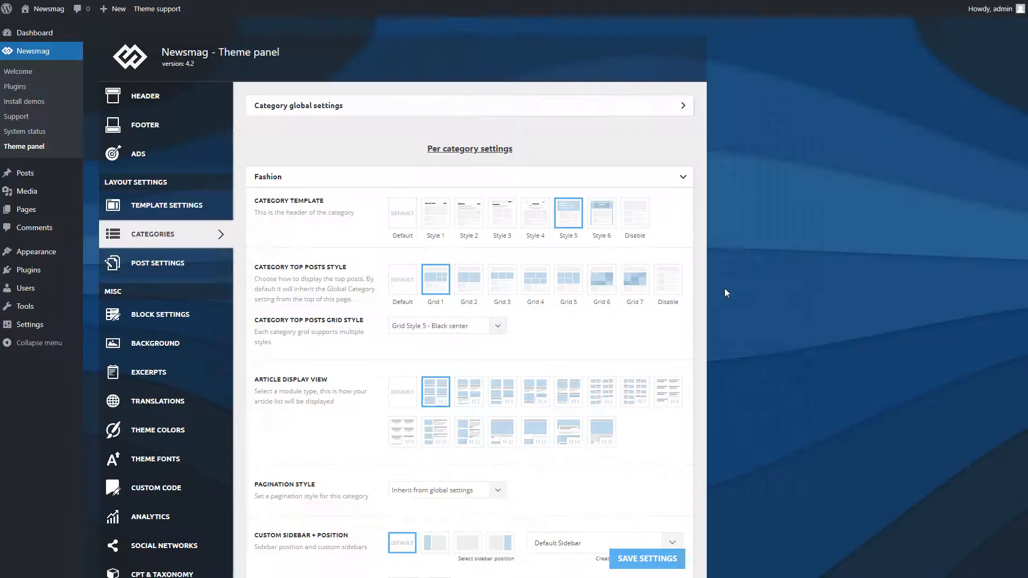
mouse_move(594, 290)
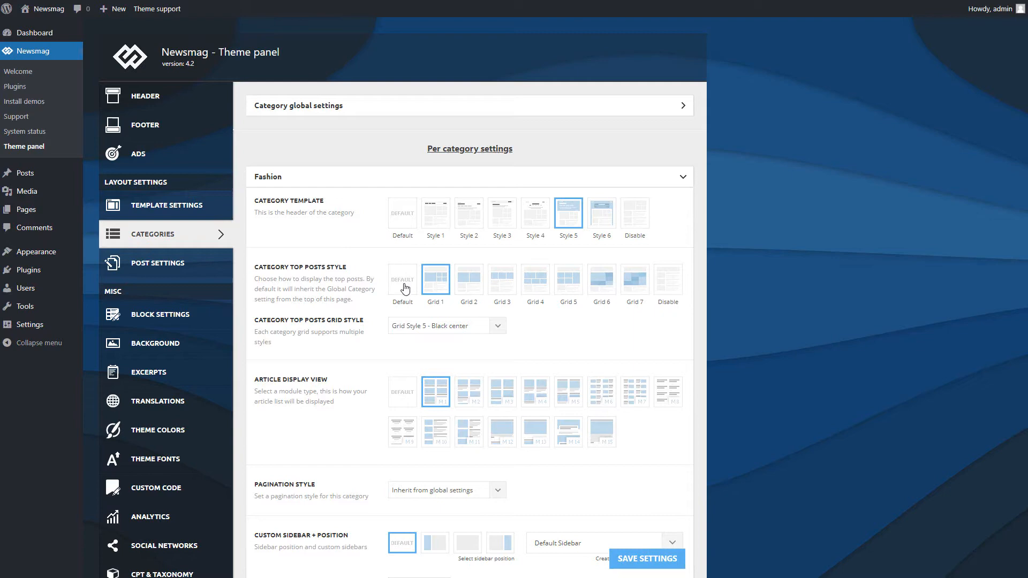
mouse_move(500, 293)
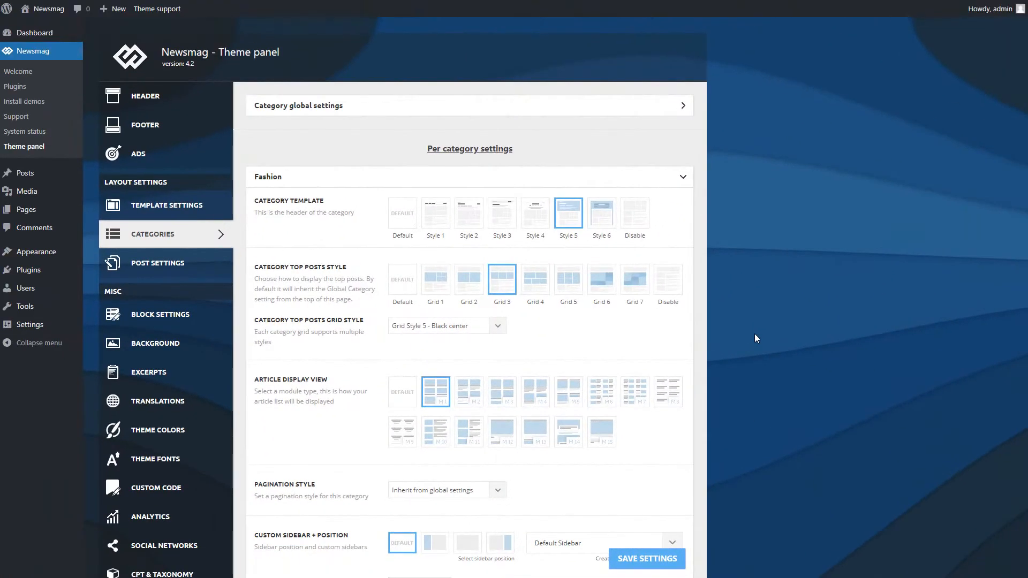
Use Grid Style 1 - Default for Fashion's Grid 3 top posts layout.
click(446, 326)
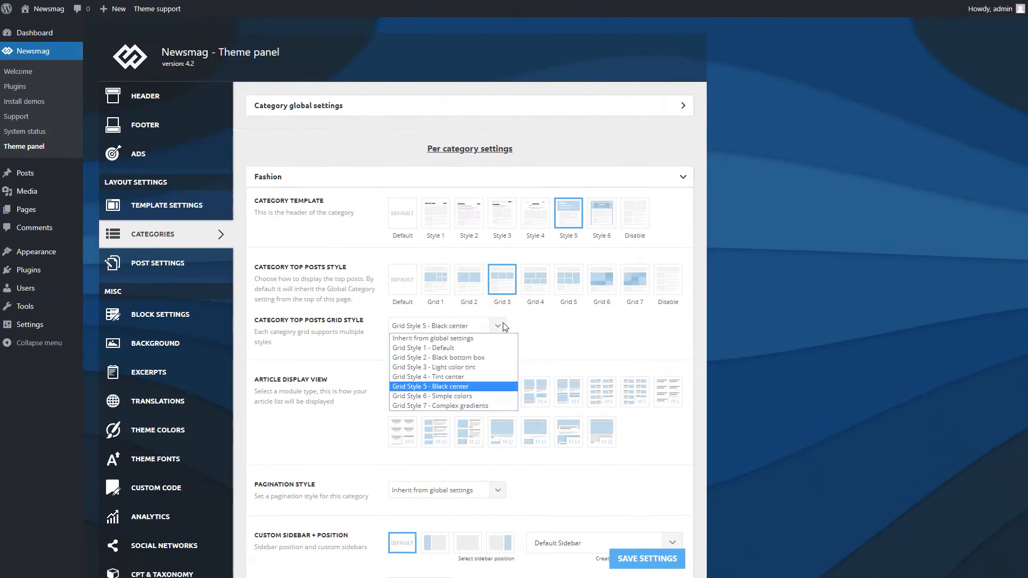
click(423, 347)
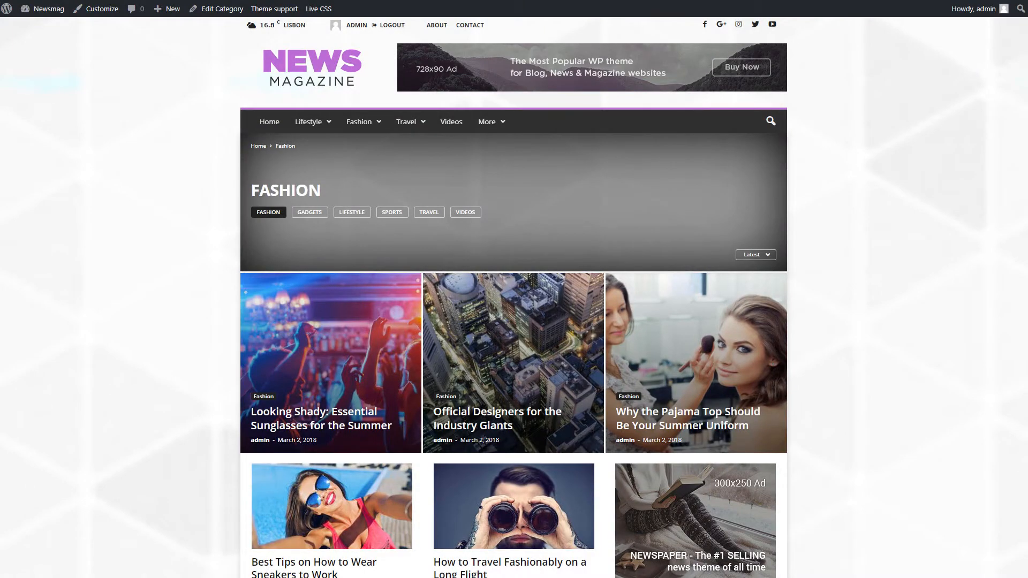
Preview the Fashion page's dark banner header and three side-by-side top posts.
scroll(down, 3)
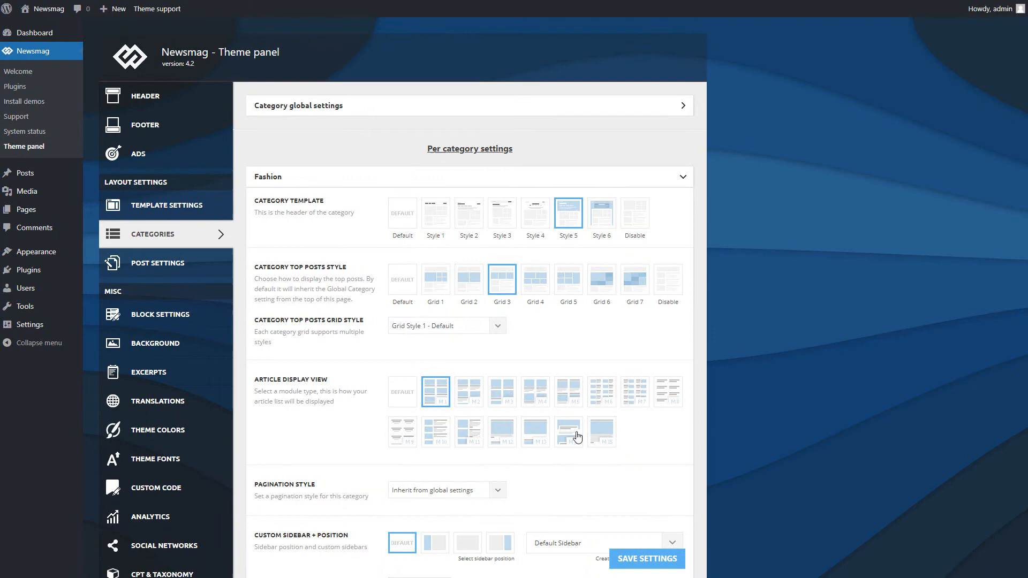
Give Fashion a new article display module and a stretched lantern photo background, then save the settings.
click(568, 430)
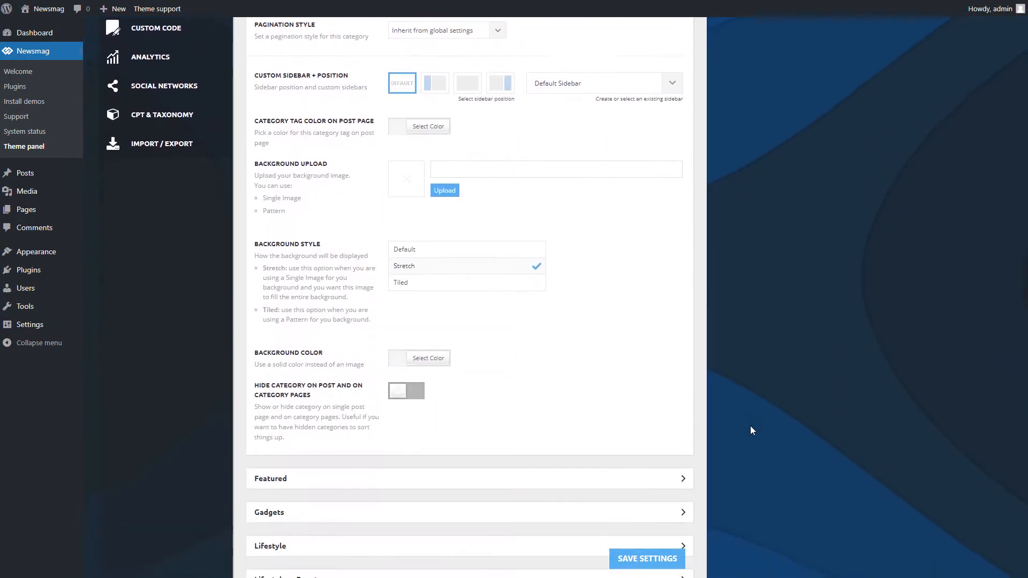
click(428, 358)
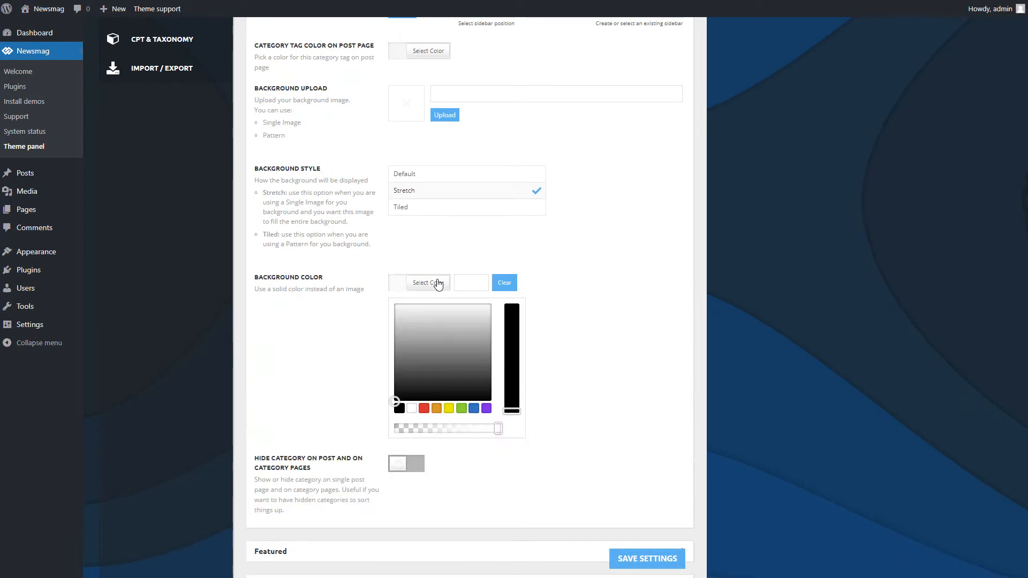
click(461, 409)
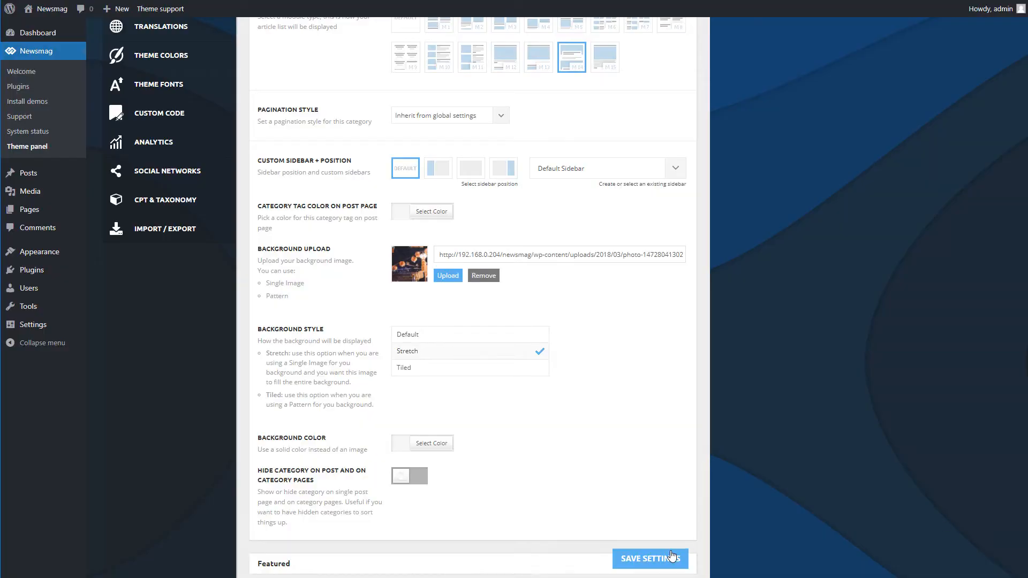
click(650, 559)
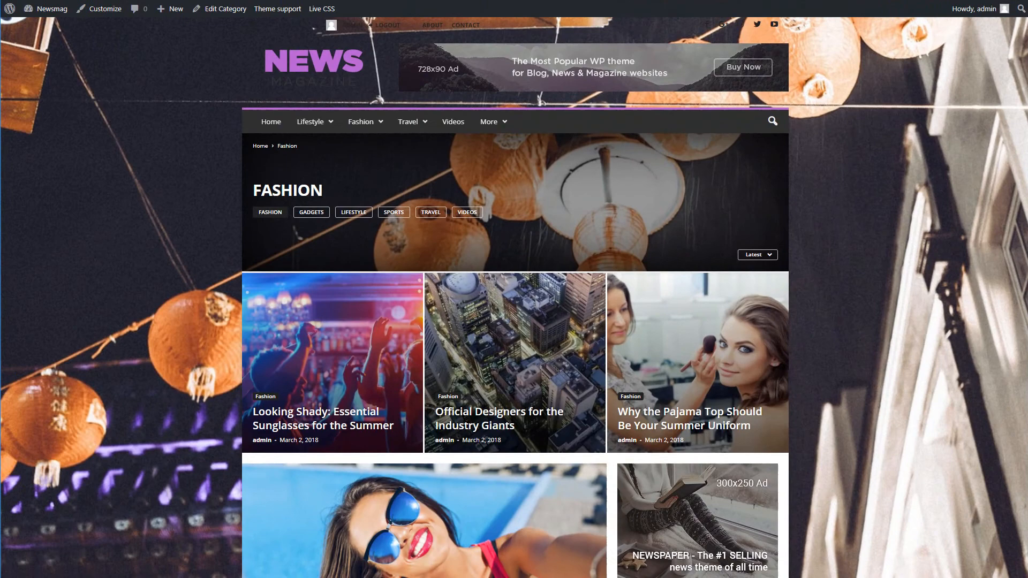
Review the Fashion page's fixed lantern background, header, top posts and large-image article list.
scroll(down, 3)
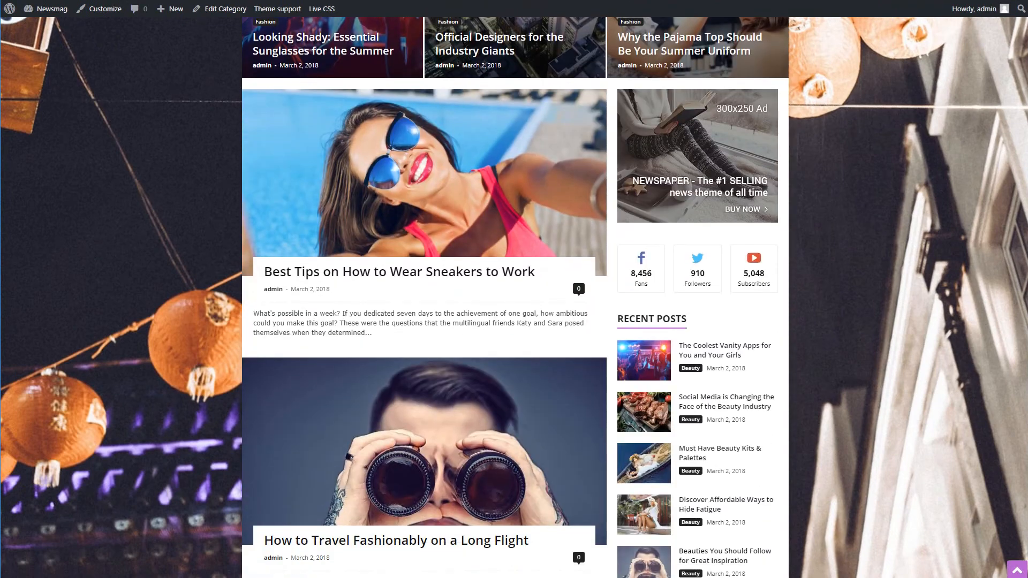
scroll(down, 3)
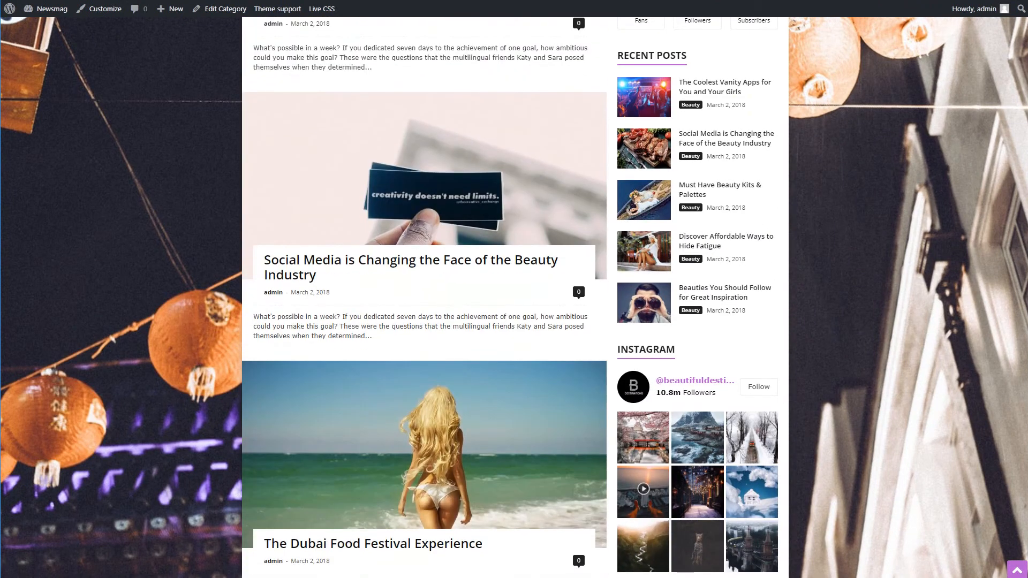
scroll(down, 3)
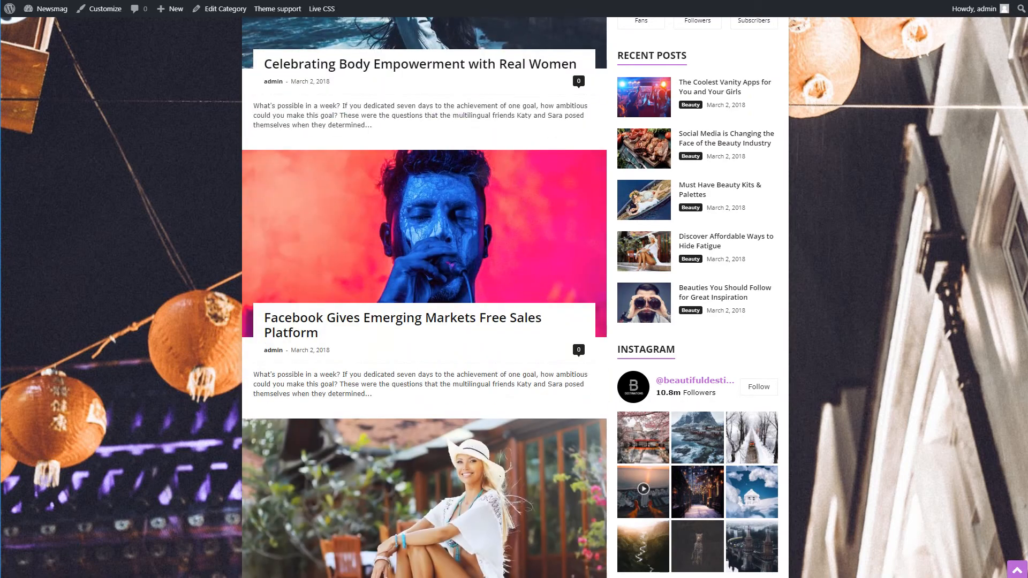
scroll(down, 3)
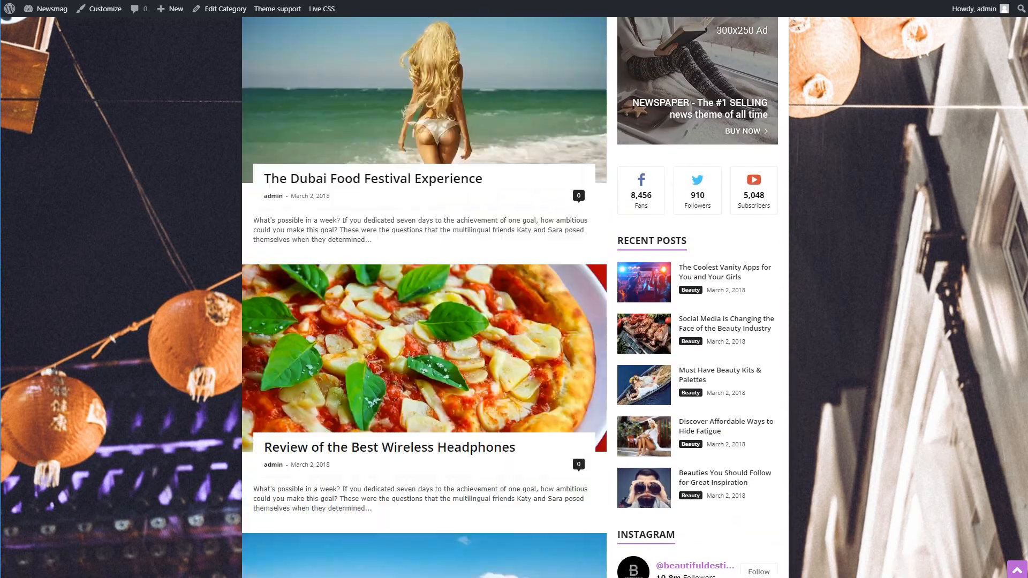
scroll(down, 3)
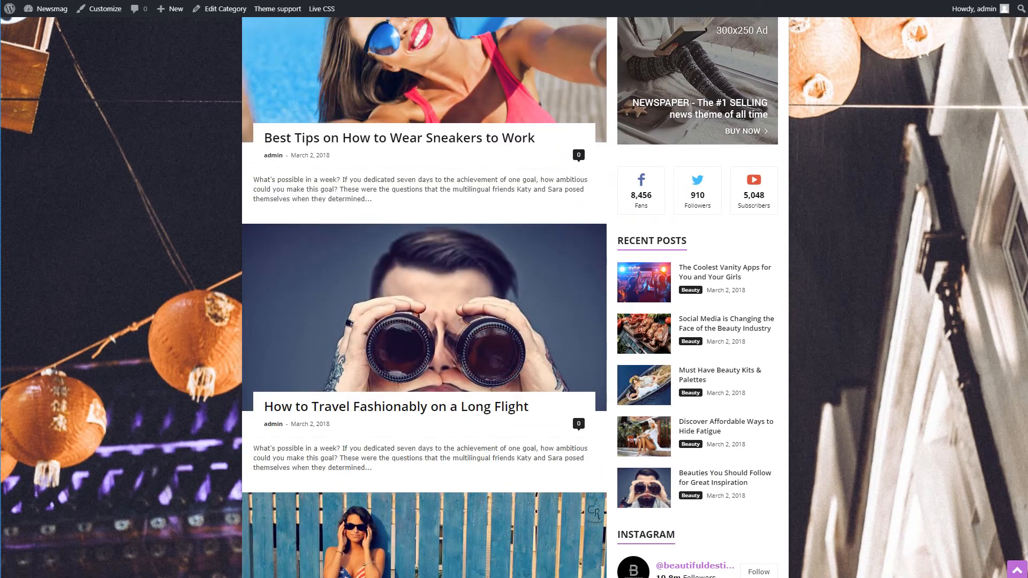